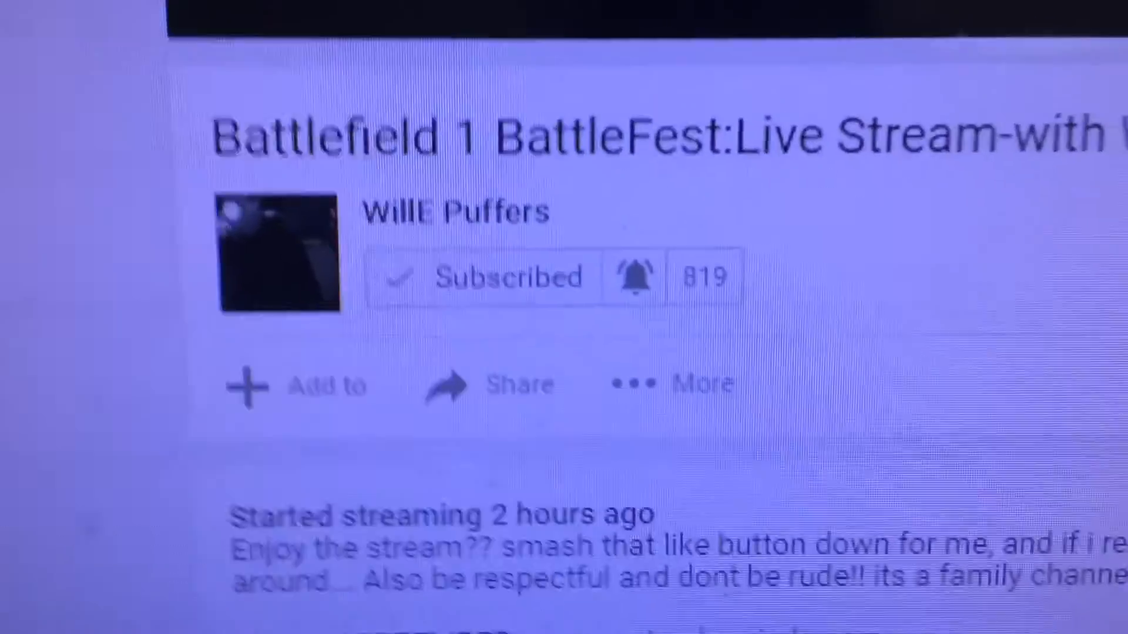
{"action": "scroll", "scroll_direction": "down", "scroll_amount": 3}
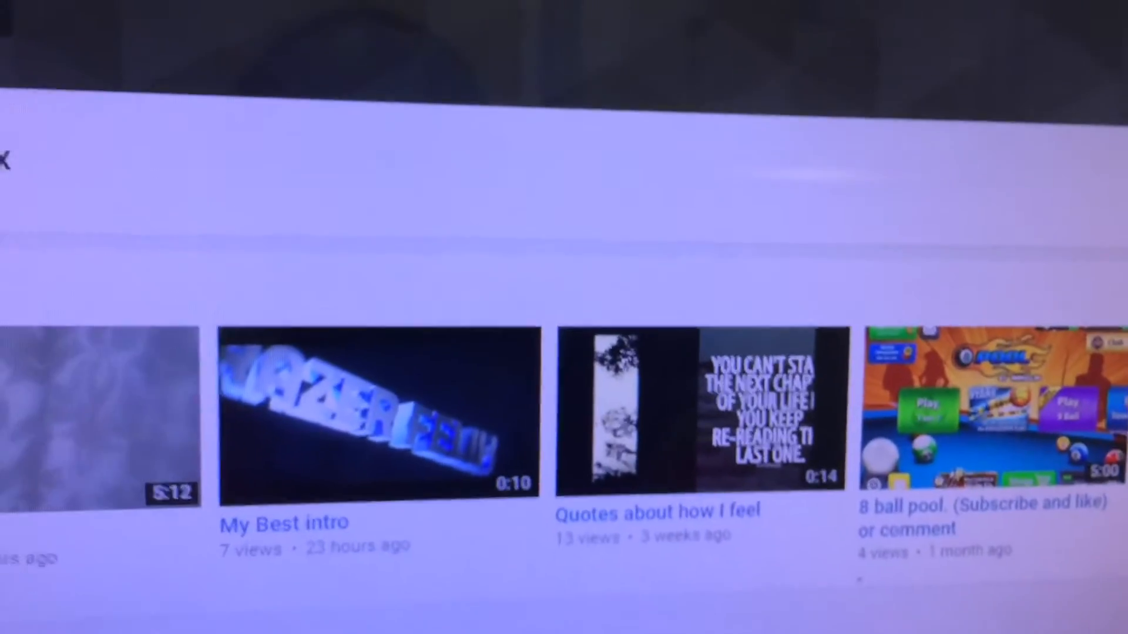